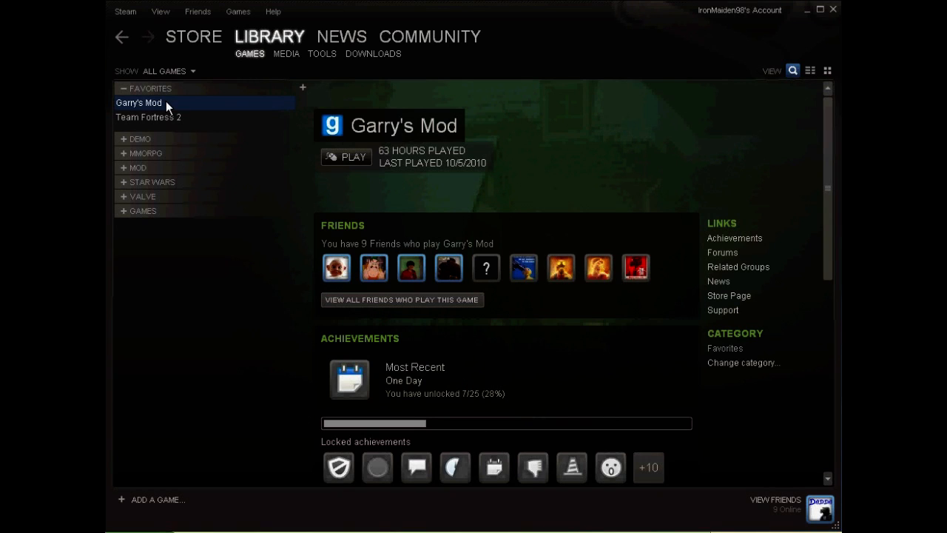
# Bring up the Properties window for Garry's Mod from its Library context menu.
pyautogui.rightClick(139, 104)
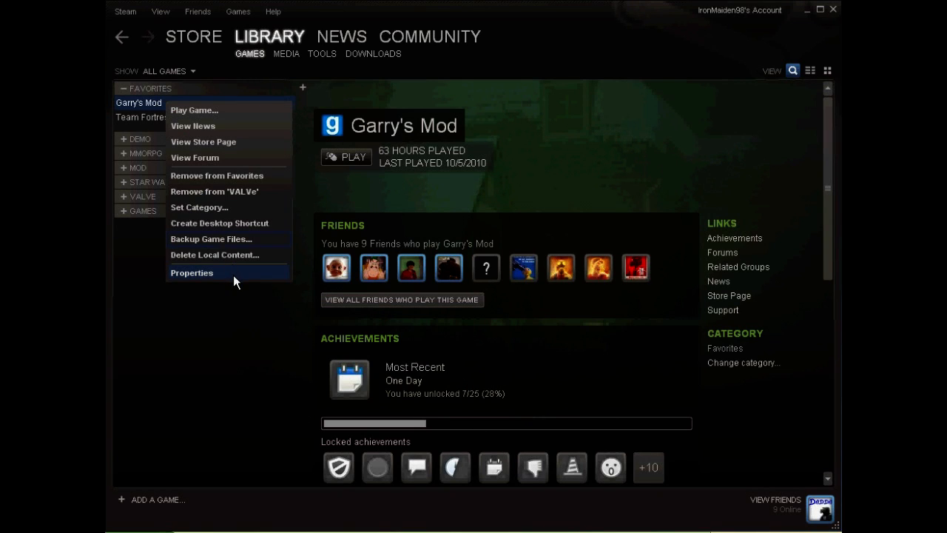
pyautogui.click(193, 272)
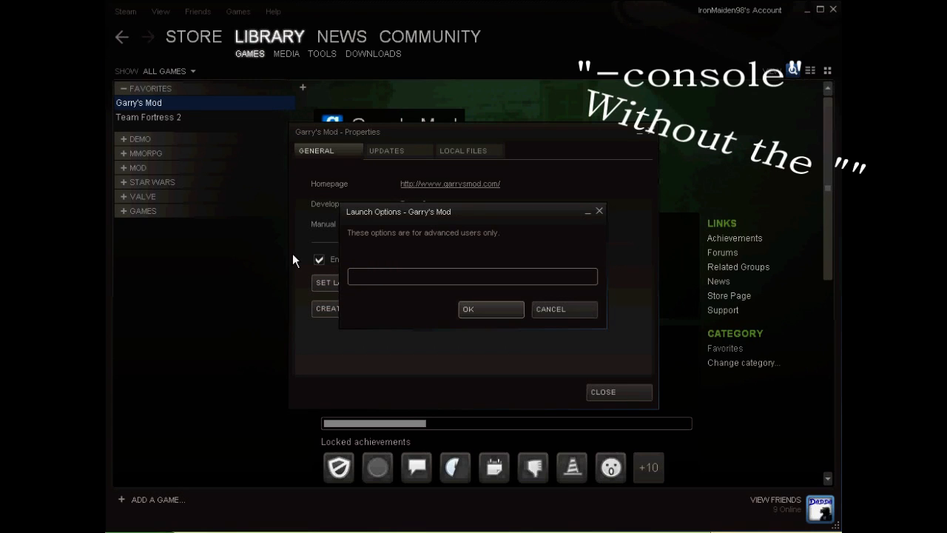
# Enter '-console' as the launch option, confirm it and start Garry's Mod.
pyautogui.write('-con')
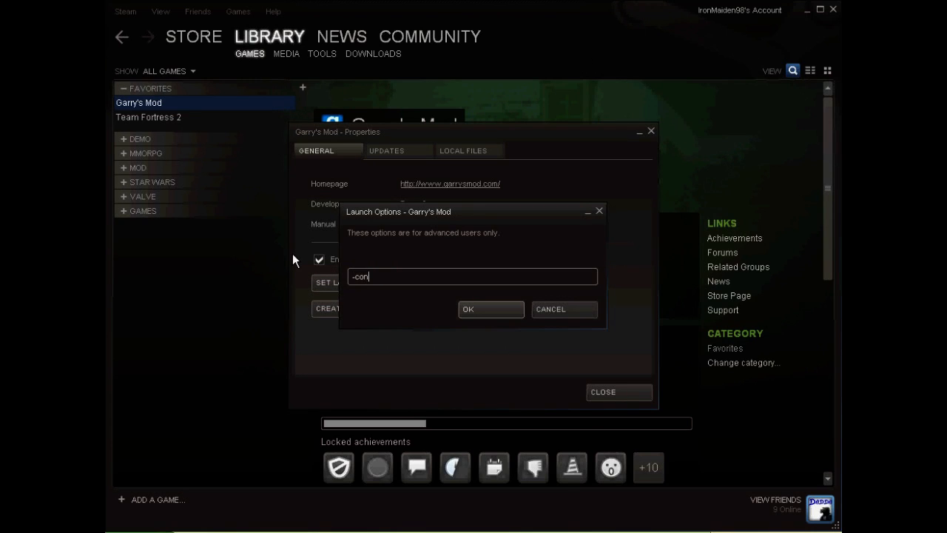
pyautogui.write('sole')
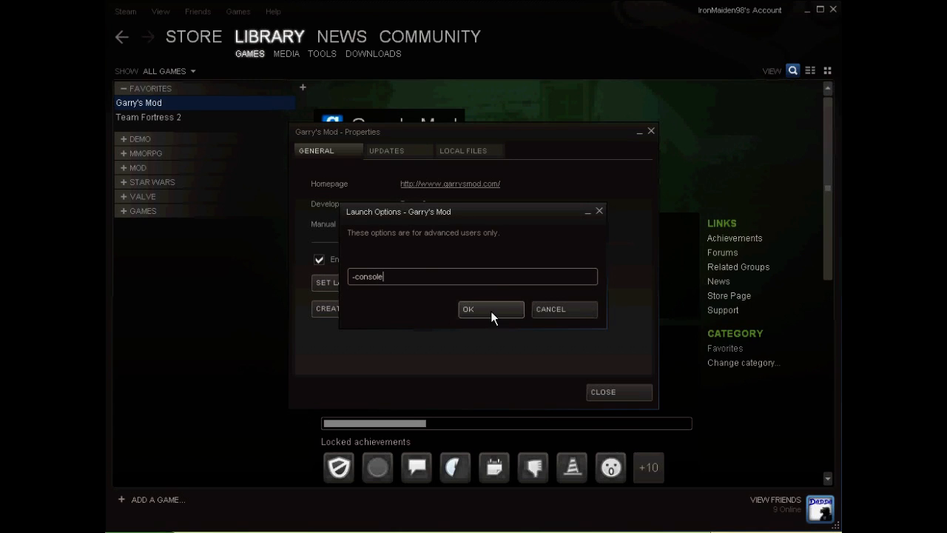
pyautogui.click(468, 309)
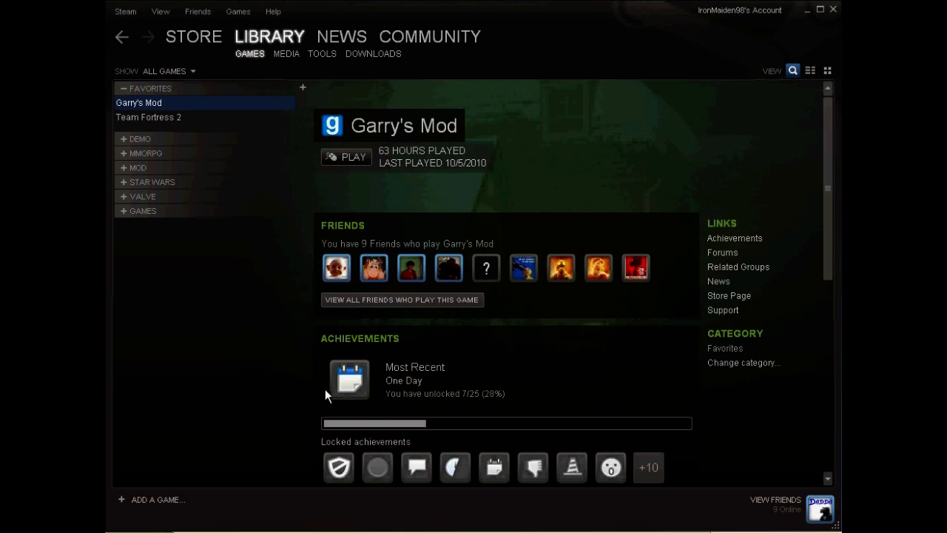
pyautogui.click(346, 157)
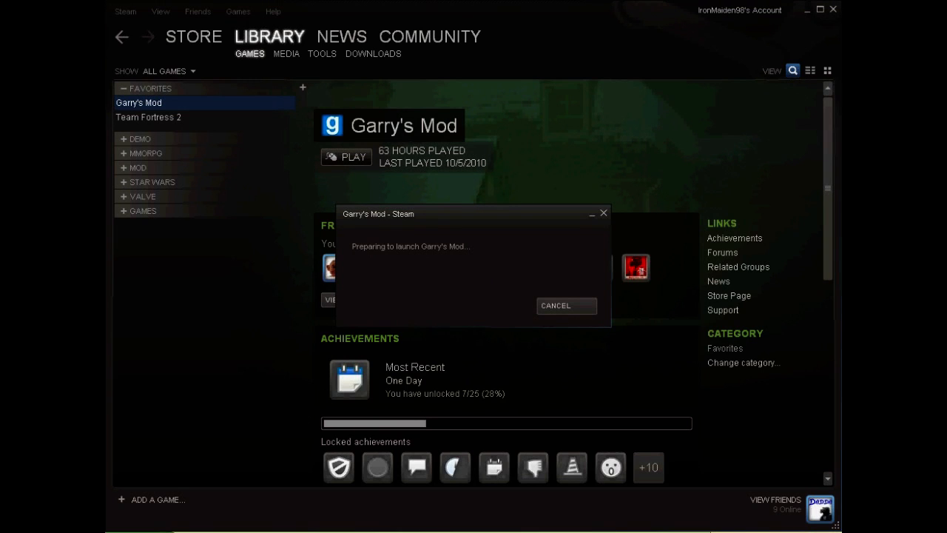